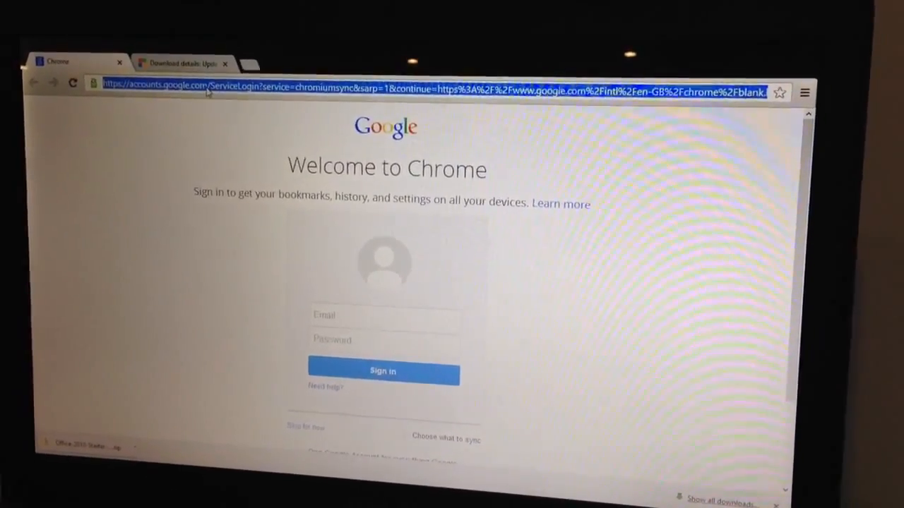
Step: Search Chrome for 'office starter 2010 snapfiles' to reach the SnapFiles download page
type("office starter 2010 sna")
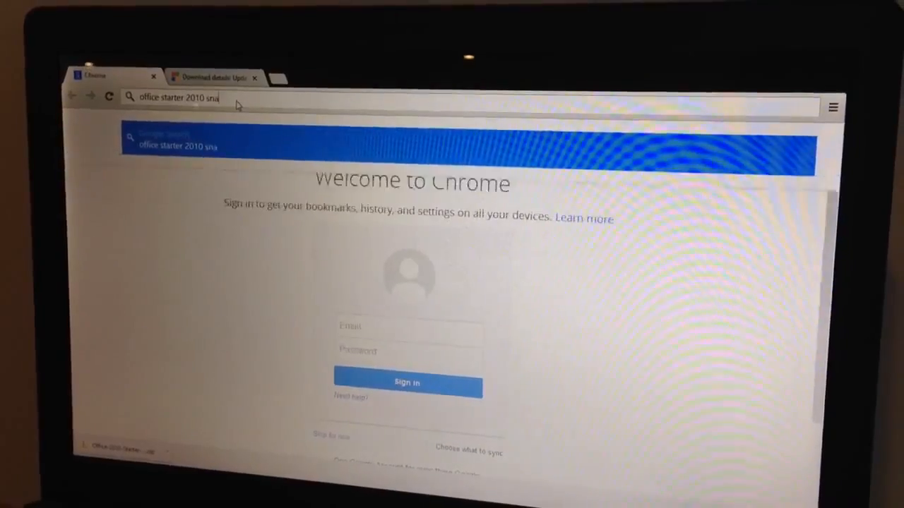
type("pfiles.com/downloads/")
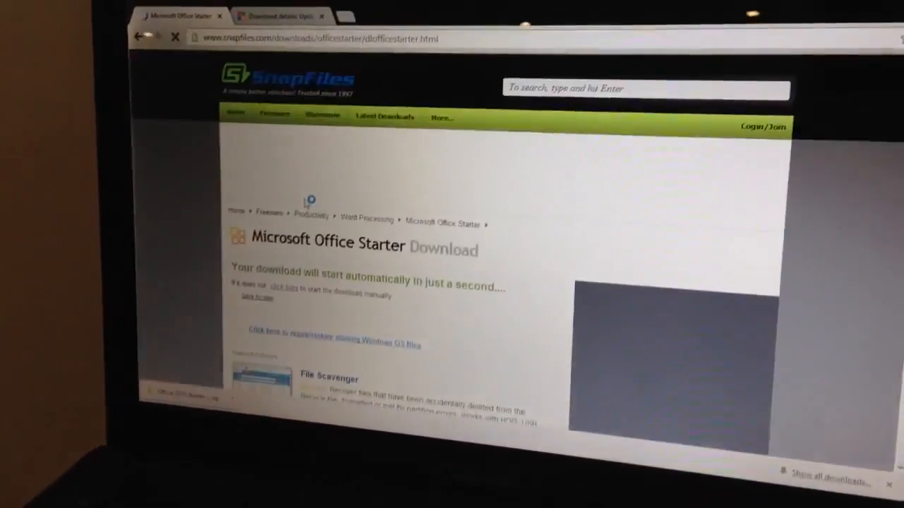
Step: Let the SnapFiles Office Starter download run, then go to the KB2598285 update page
scroll("down", 3)
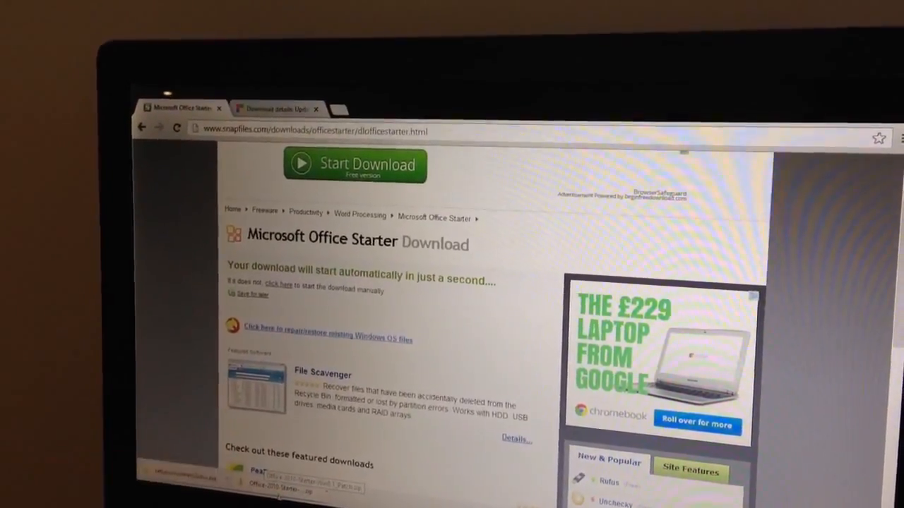
left_click(277, 109)
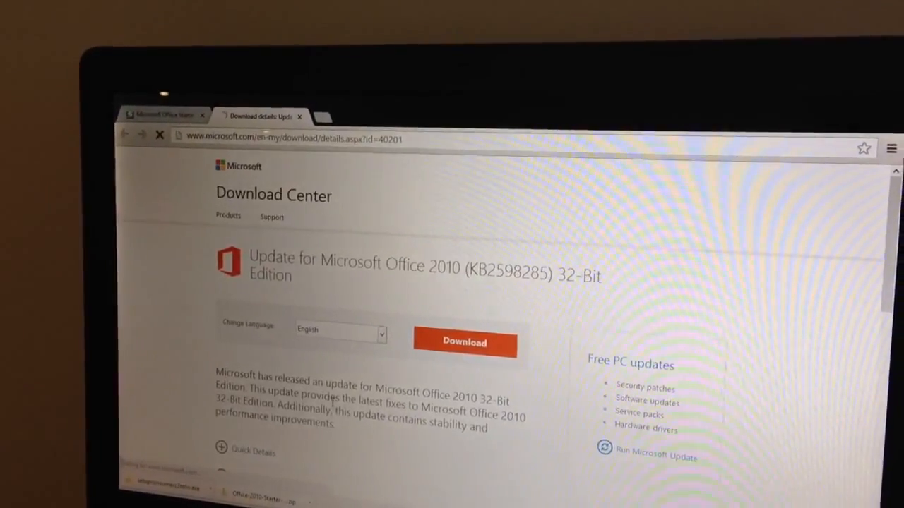
Step: Download the Office 2010 KB2598285 32-bit update from the Microsoft Download Center
left_click(464, 341)
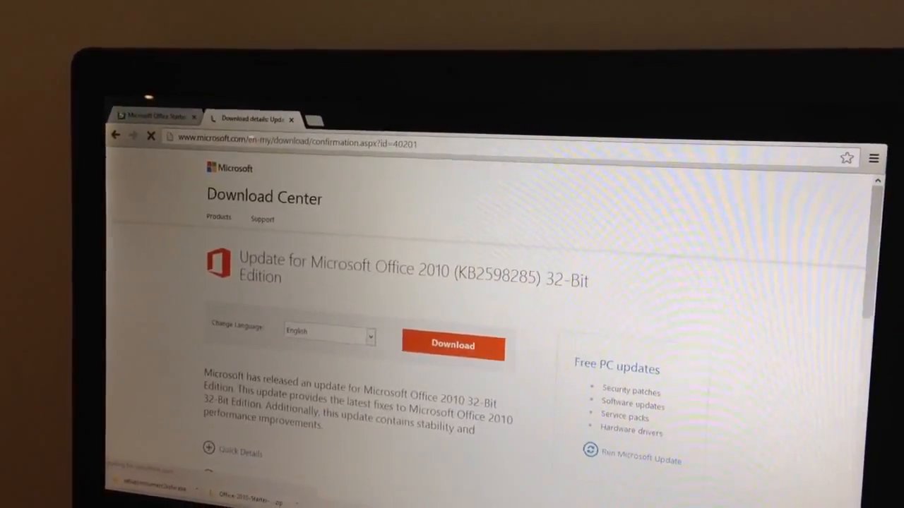
left_click(452, 345)
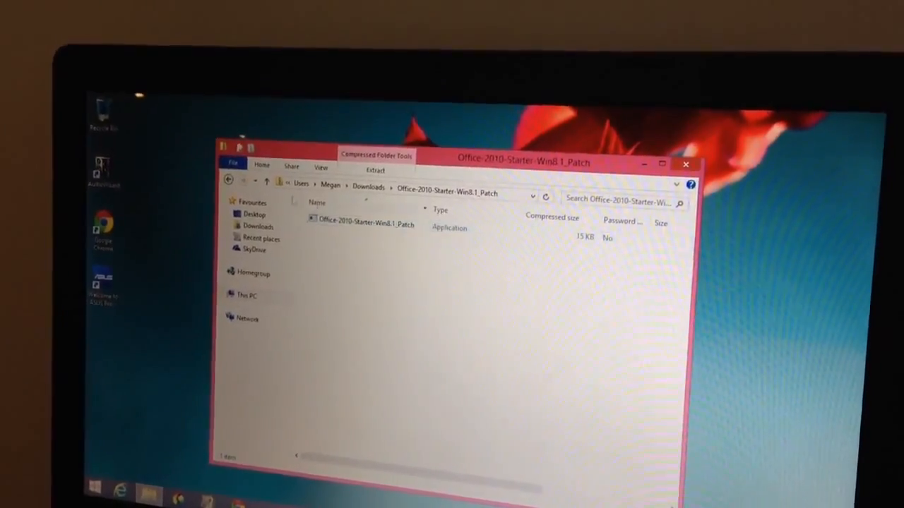
Step: Copy the Office-2010-Starter-Win8.1_Patch app from the zip into Downloads and launch it
right_click(360, 225)
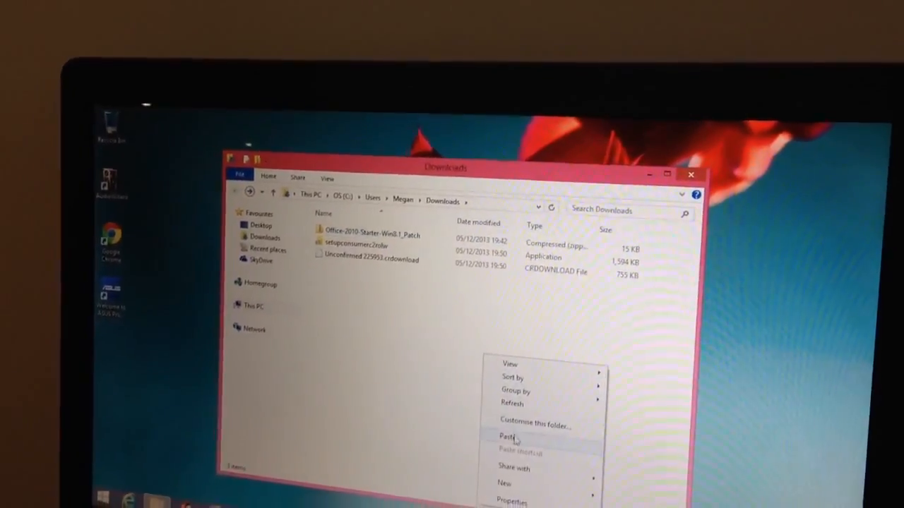
left_click(507, 437)
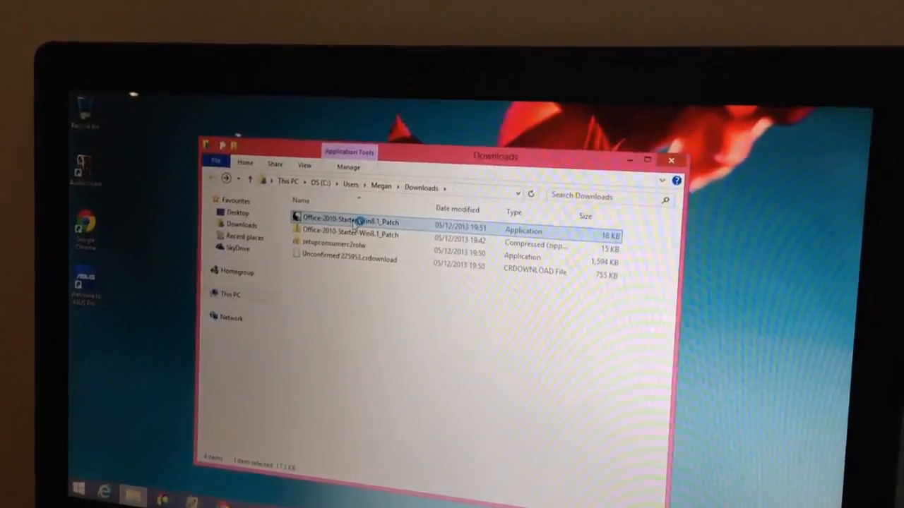
double_click(350, 223)
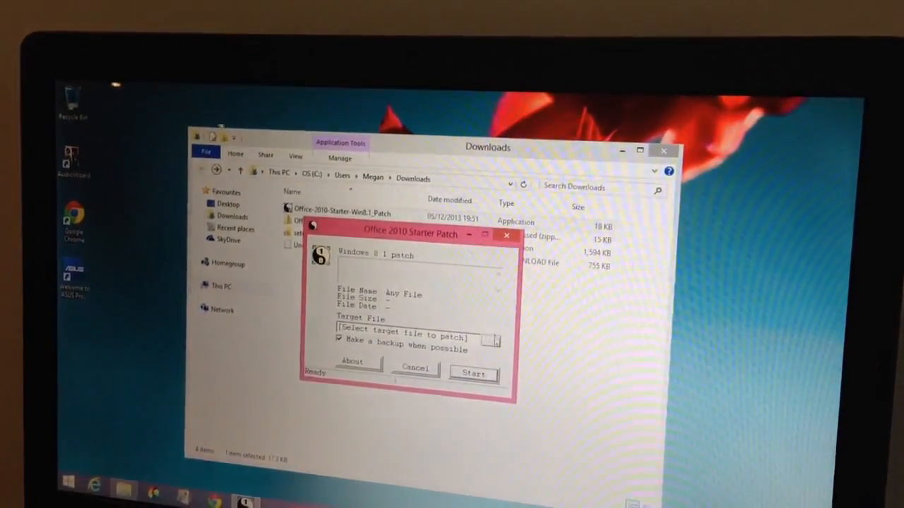
Step: Patch setupconsumerc2rolw.exe with the Starter Patch and confirm the success message
left_click(492, 340)
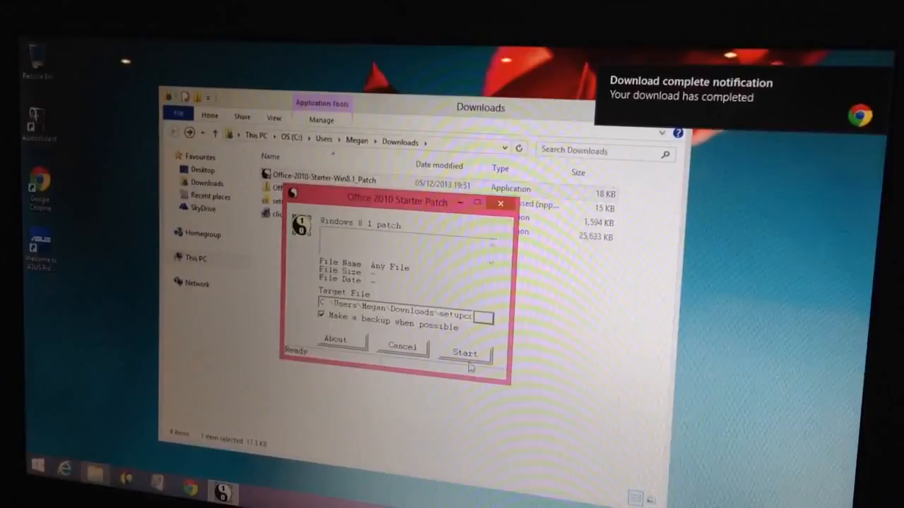
left_click(465, 353)
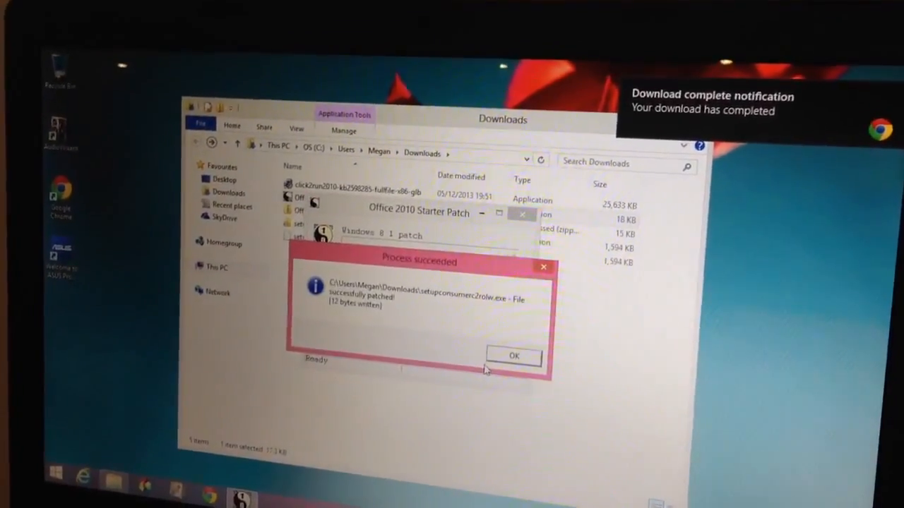
left_click(514, 356)
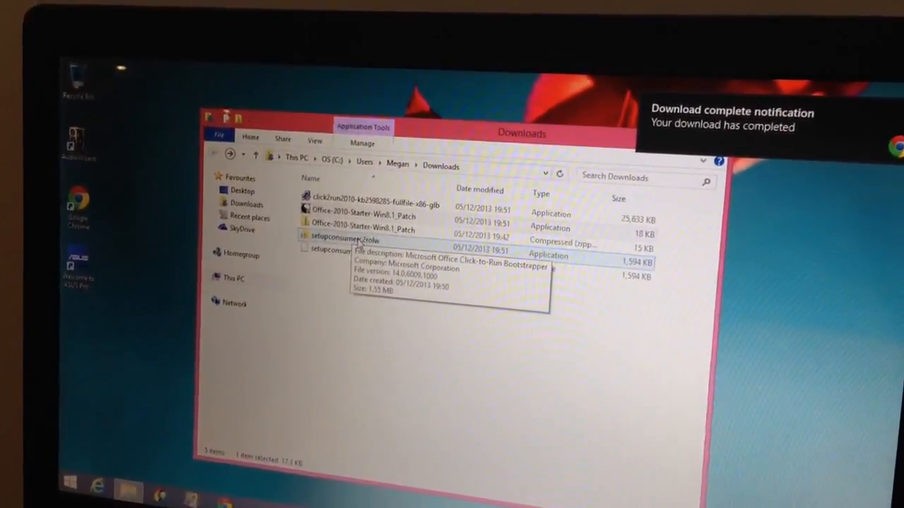
Step: Launch setupconsumerc2rolw.exe, dismiss the SmartScreen block, and run it anyway
double_click(339, 250)
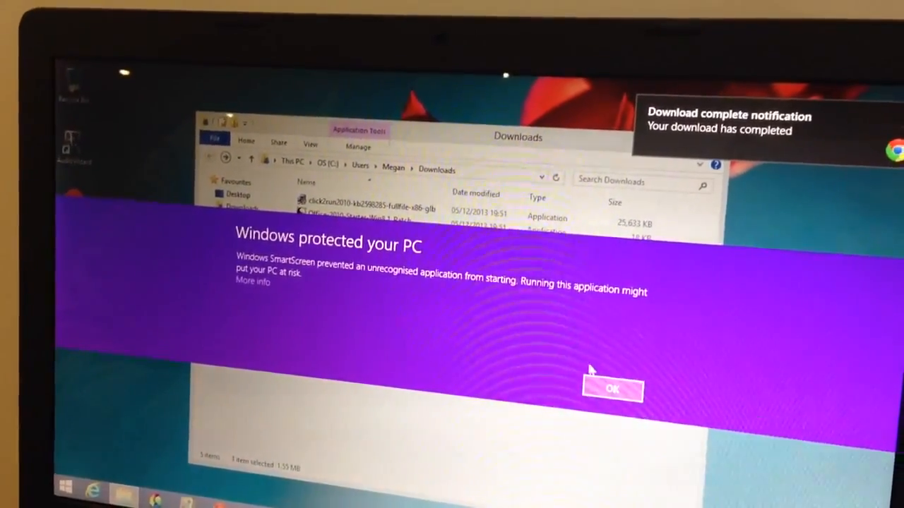
left_click(612, 390)
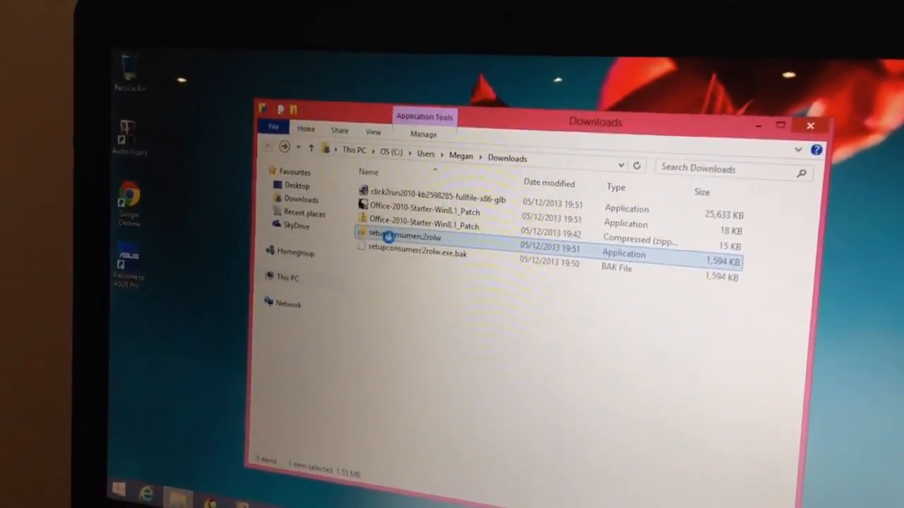
right_click(404, 235)
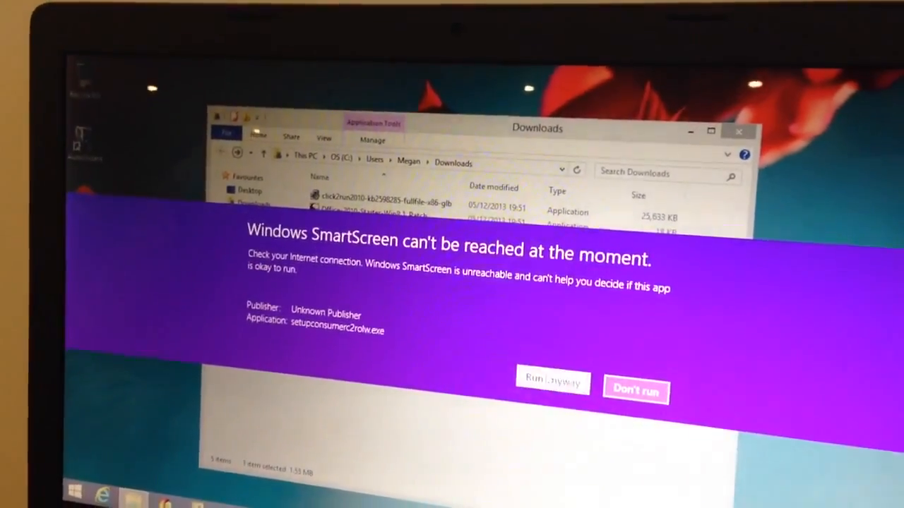
left_click(553, 379)
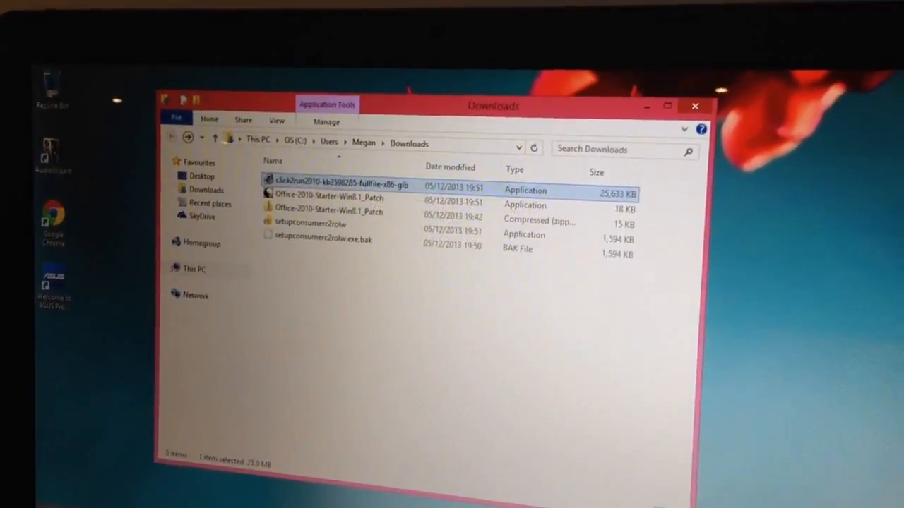
Step: Run click2run2010-kb2598285-fullfile-x86-glb from the Downloads folder
double_click(332, 185)
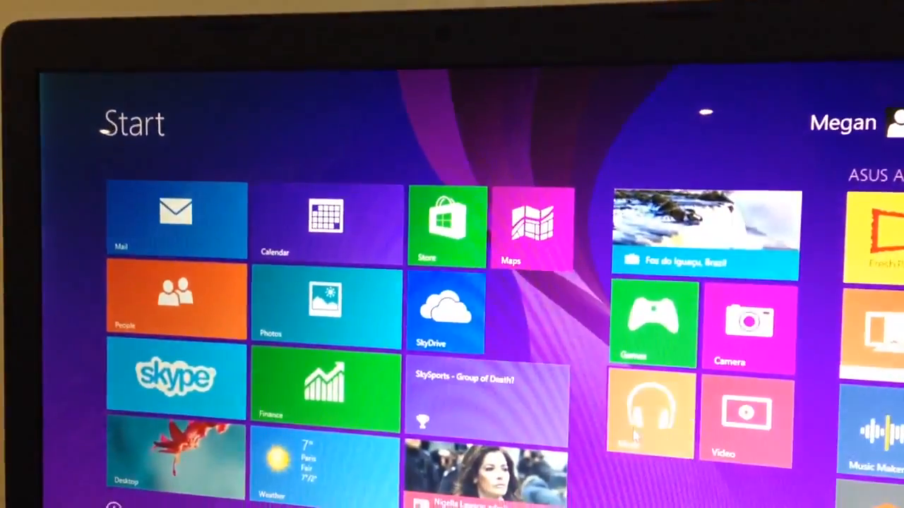
Step: Search Everywhere from the Start screen Charms bar for 'word'
scroll("right", 3)
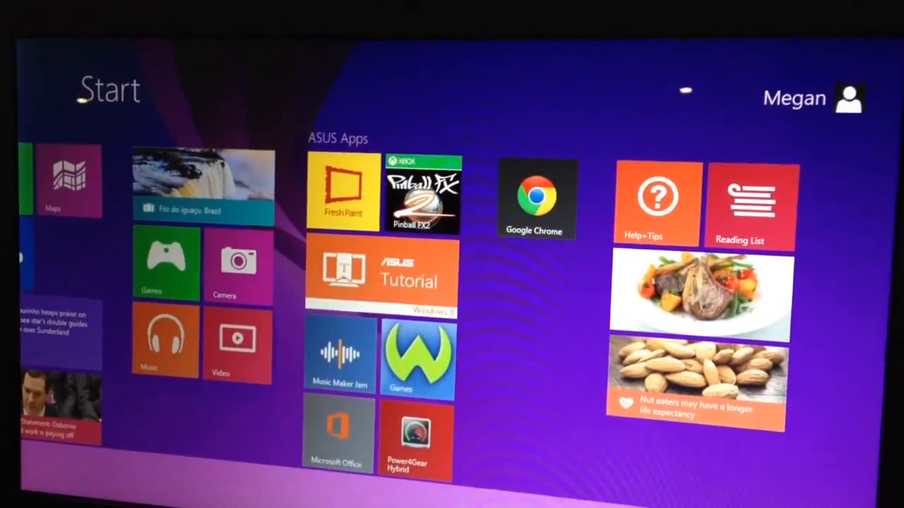
scroll("left", 3)
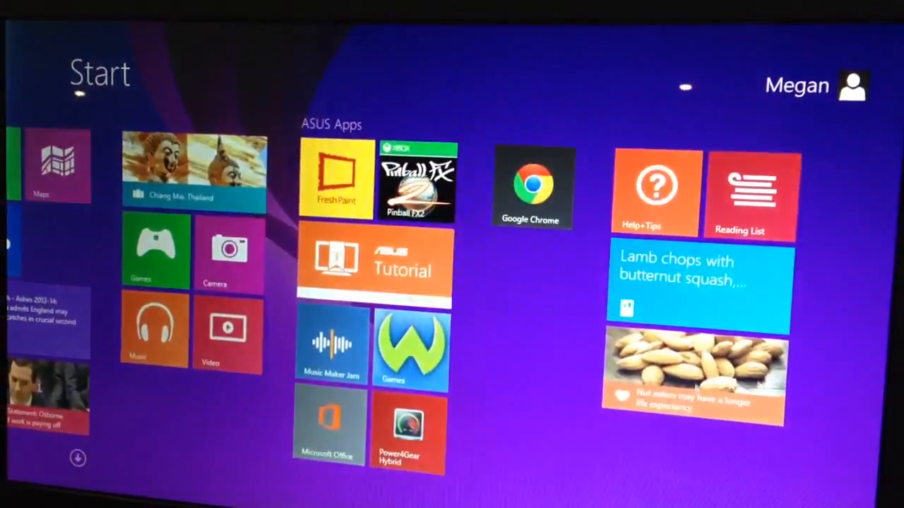
left_click(375, 265)
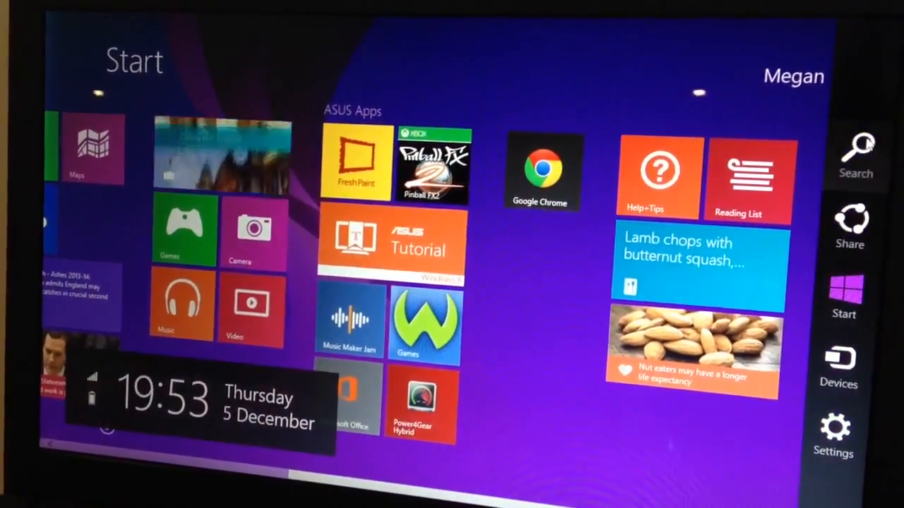
left_click(855, 152)
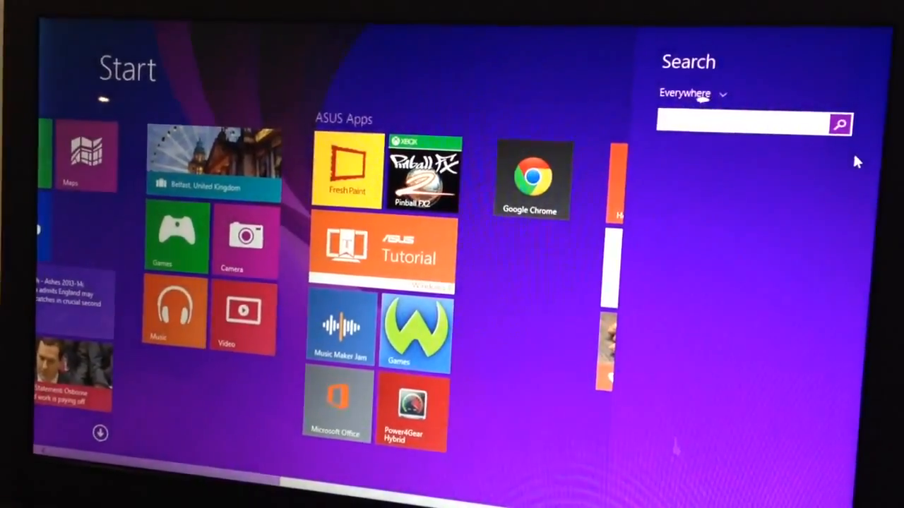
type("word")
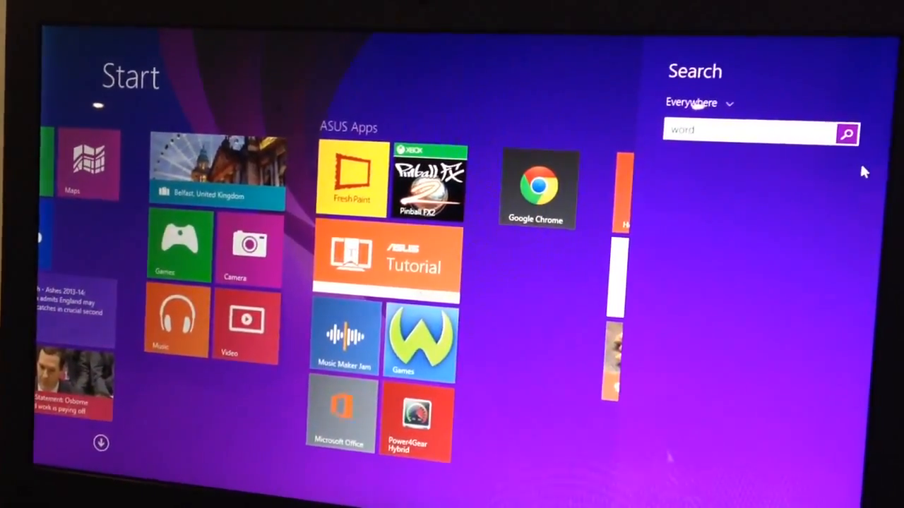
type("Pad")
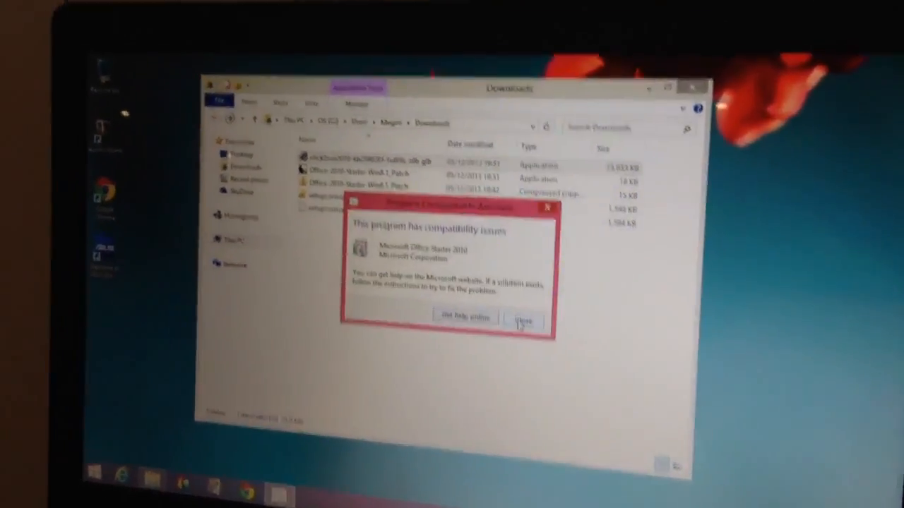
Step: Close the compatibility warning and run the click2run2010 installer from Downloads
left_click(523, 317)
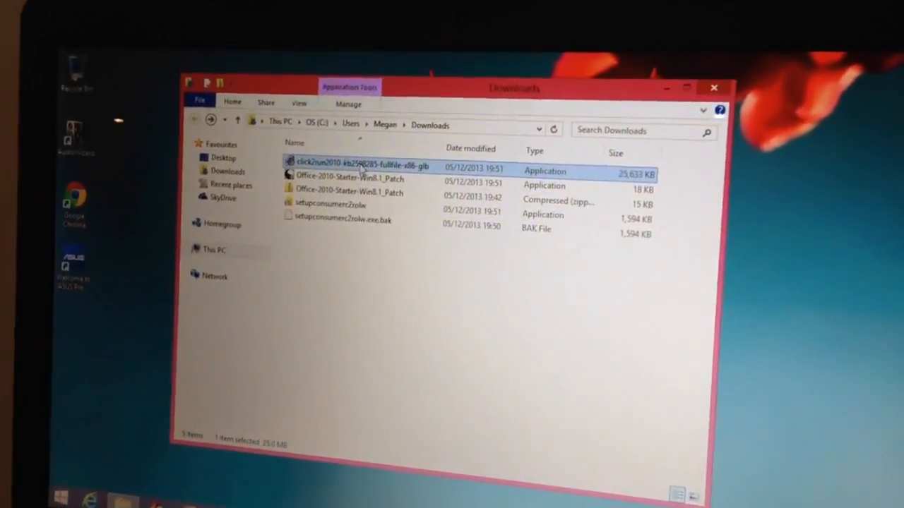
double_click(360, 166)
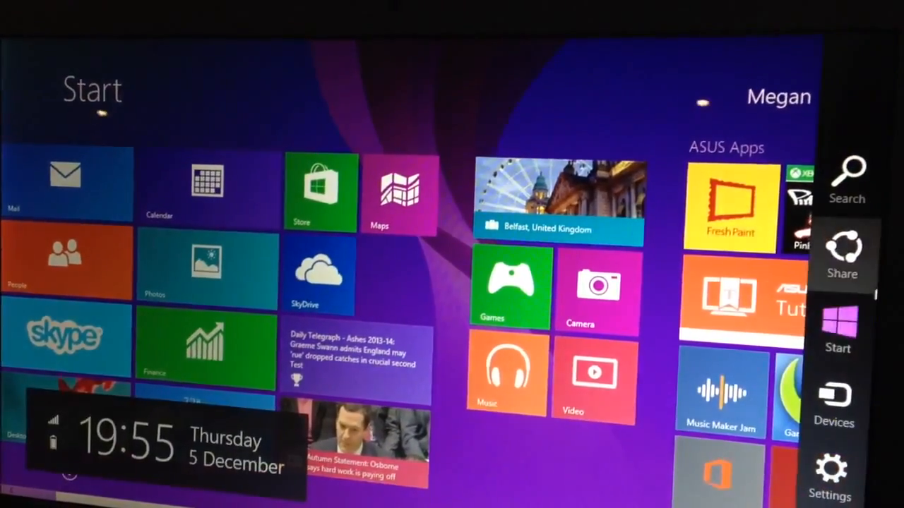
Step: Open the user name menu at the Start screen's top-right
left_click(847, 173)
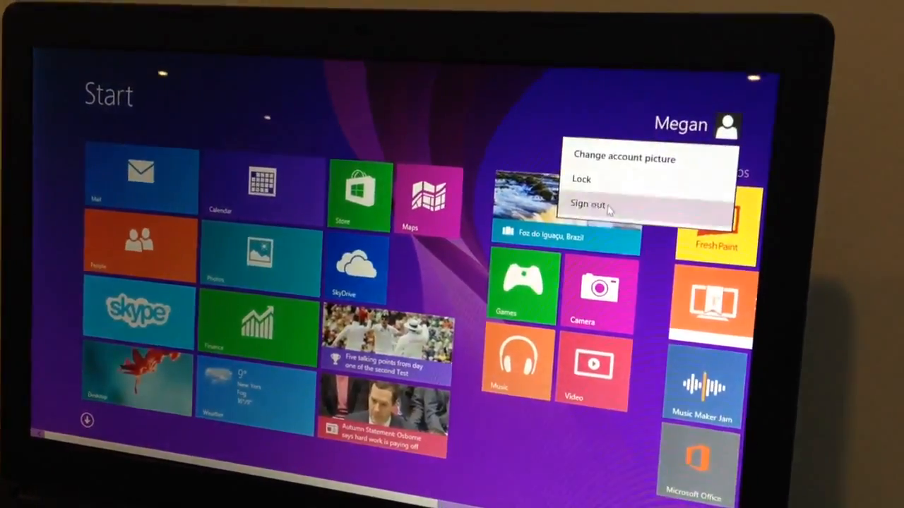
Step: Sign out of the current Windows account from the Start screen
left_click(586, 204)
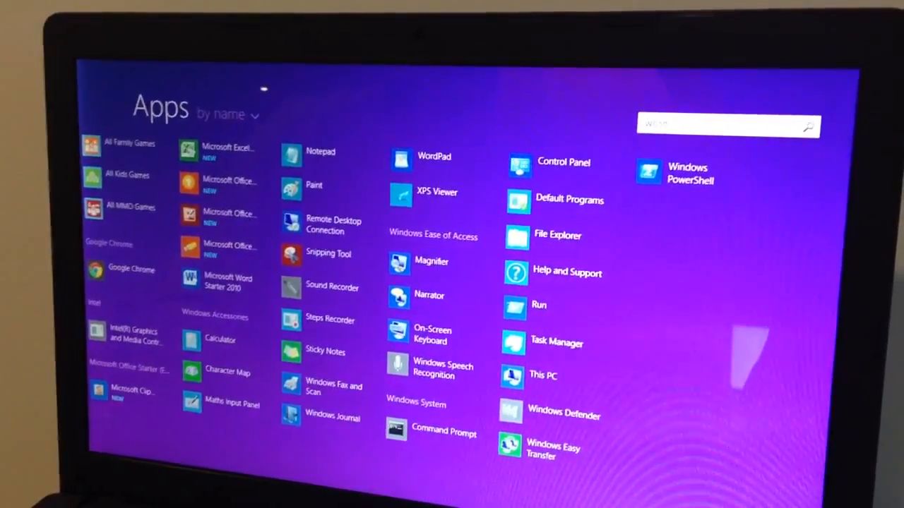
Step: Search 'word' to launch Word Starter, then confirm user name, licence, updates and file format
type("word")
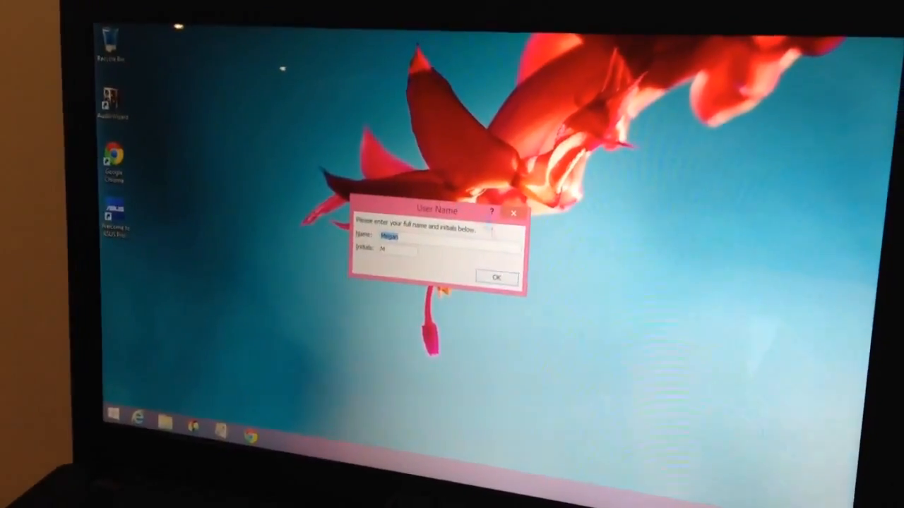
left_click(496, 277)
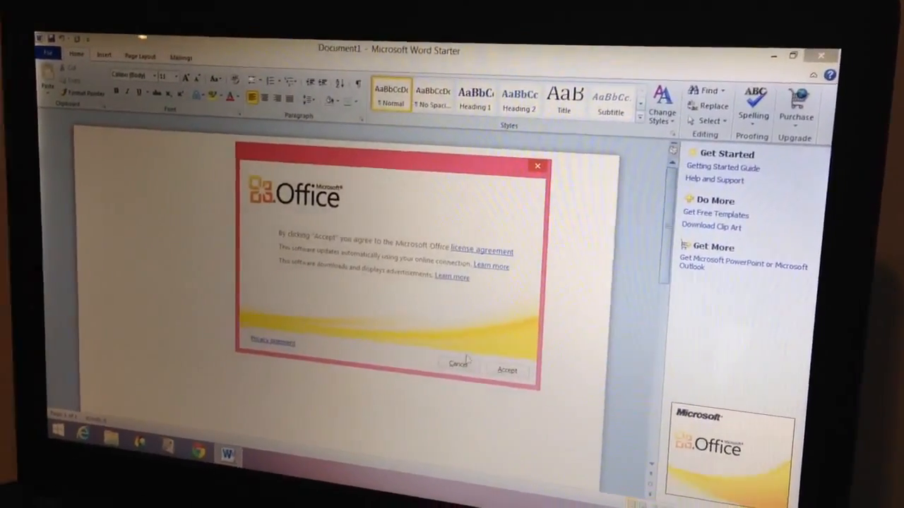
left_click(507, 370)
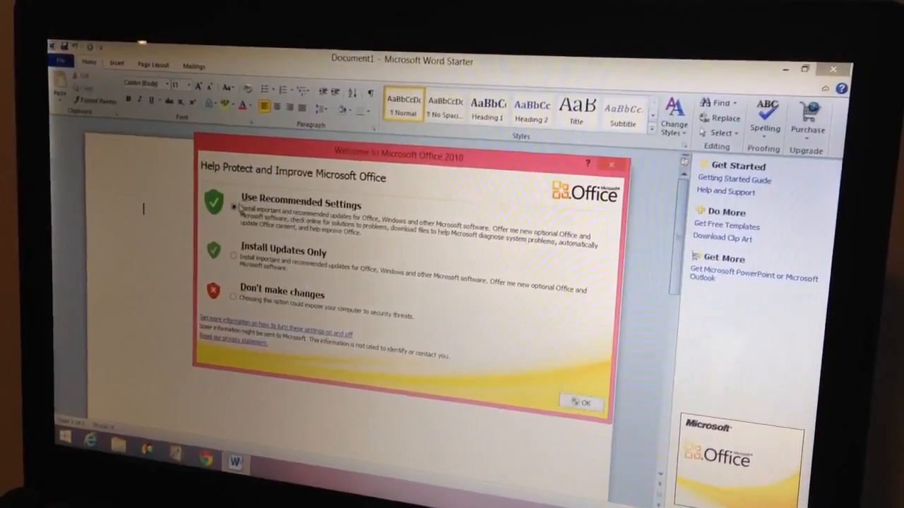
left_click(583, 402)
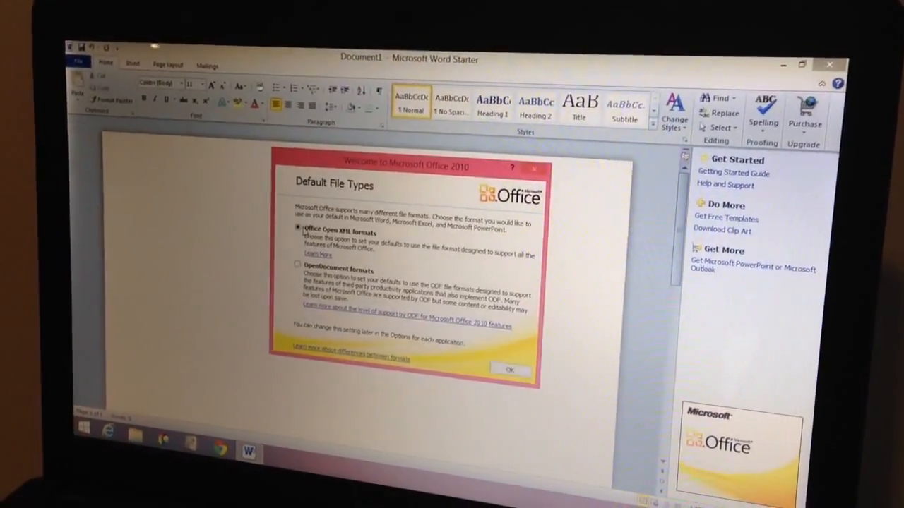
left_click(510, 370)
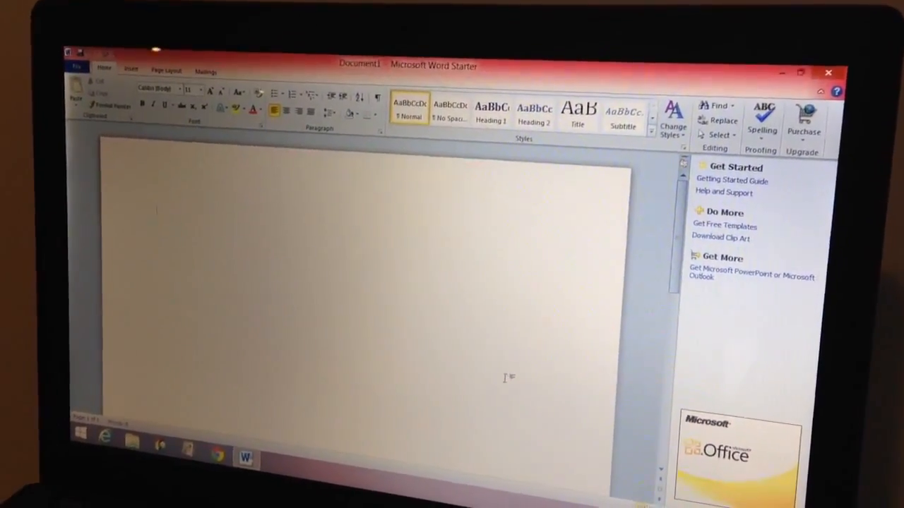